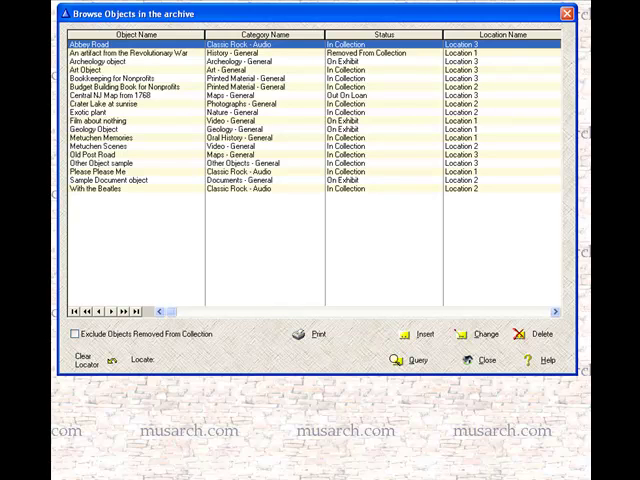
mouse_move(256, 126)
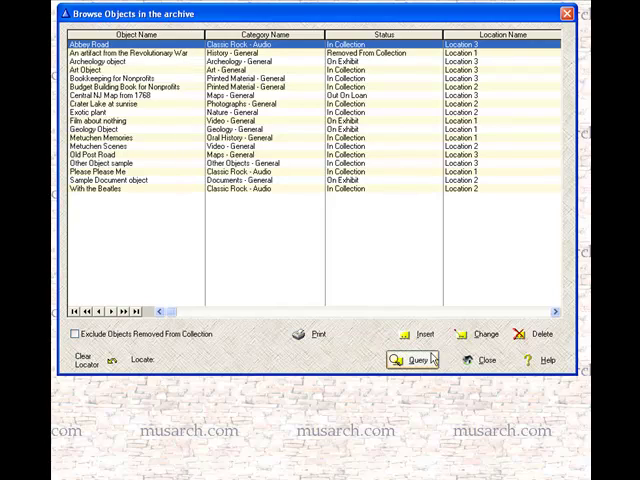
Review the saved queries, then start a new query condition row.
left_click(408, 360)
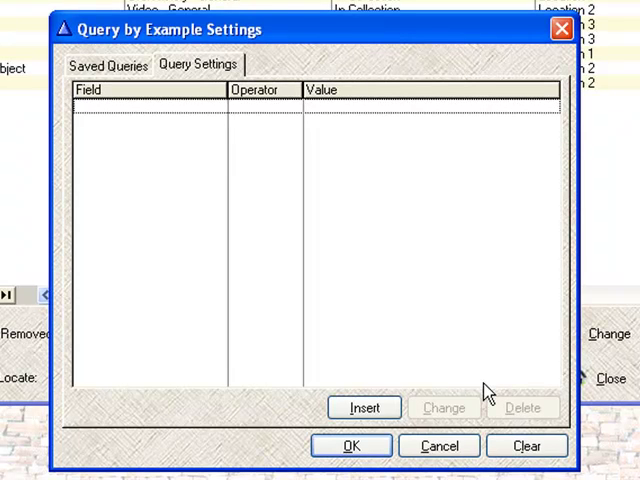
left_click(108, 64)
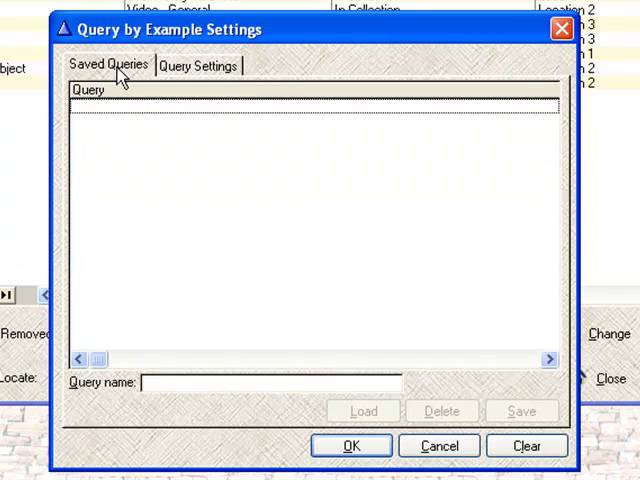
left_click(196, 64)
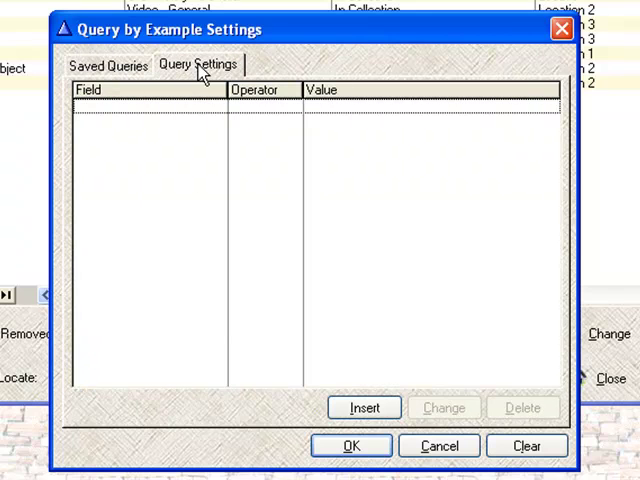
mouse_move(240, 78)
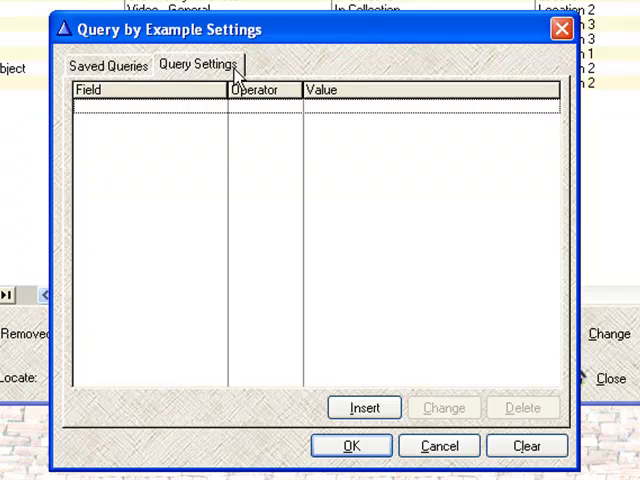
left_click(364, 408)
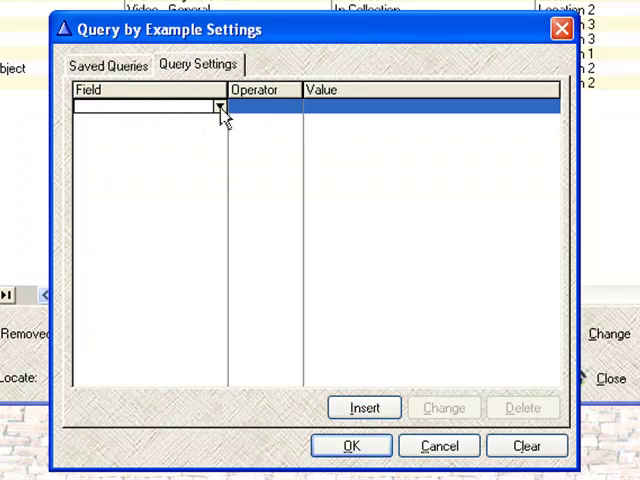
Define the condition as Accession Date equals 04/14/09.
left_click(220, 106)
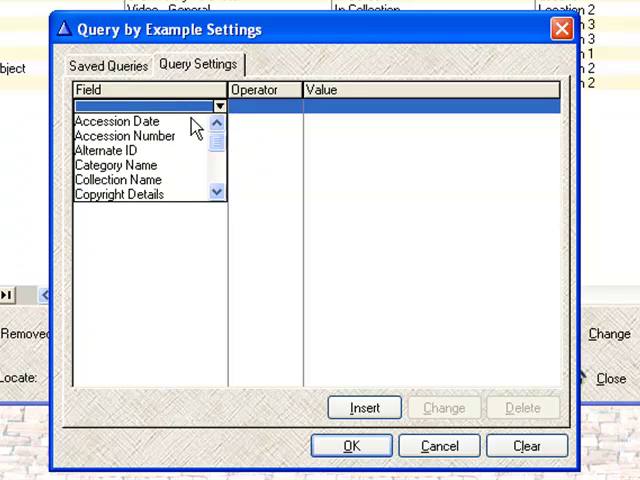
mouse_move(142, 128)
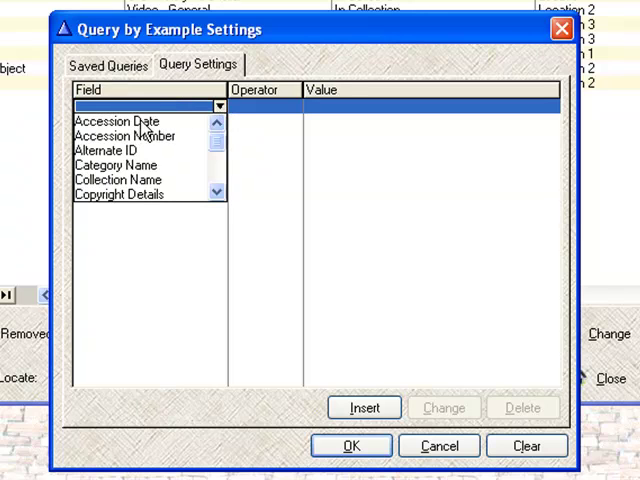
left_click(294, 108)
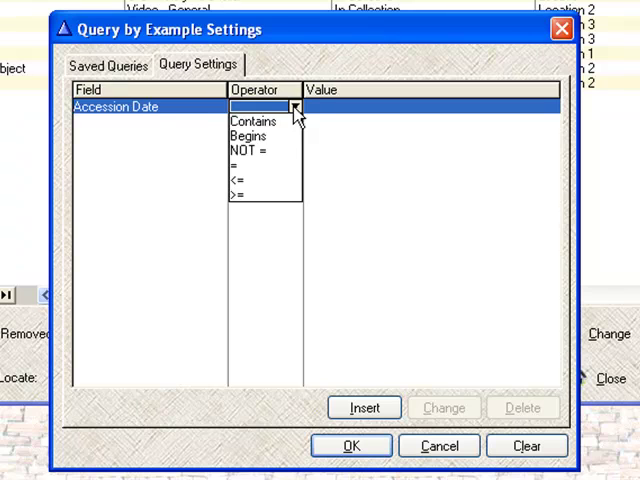
left_click(236, 166)
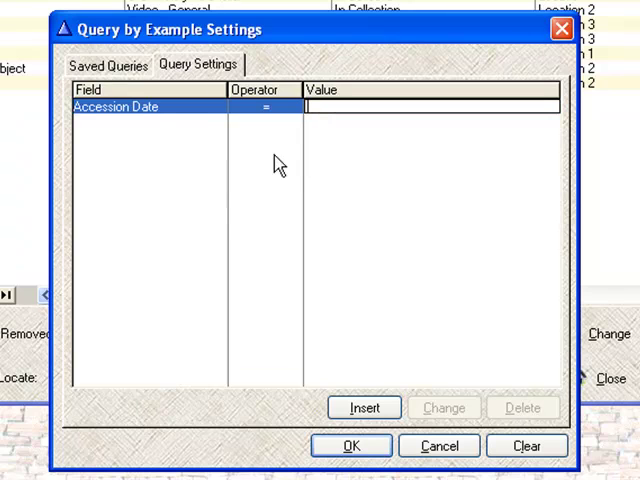
type("04/14/09")
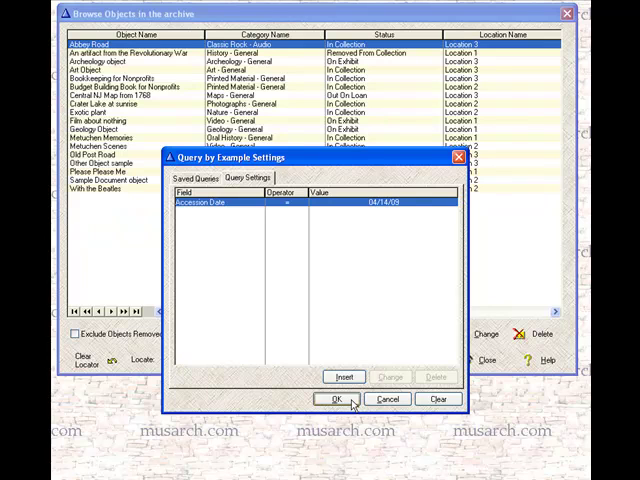
Run the accession-date query, narrowing the object list to six matches.
left_click(336, 400)
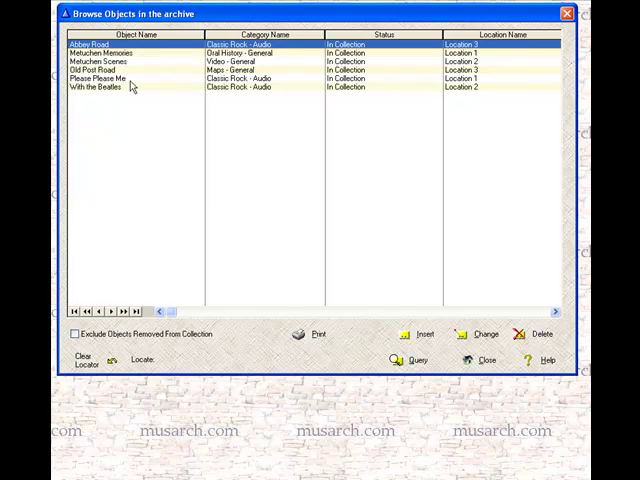
mouse_move(148, 168)
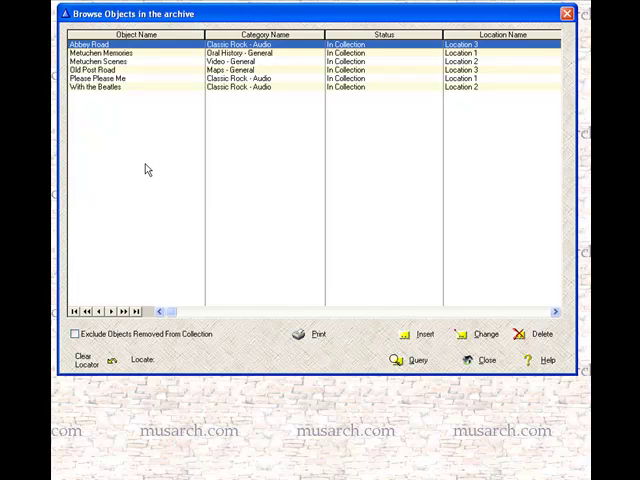
mouse_move(458, 260)
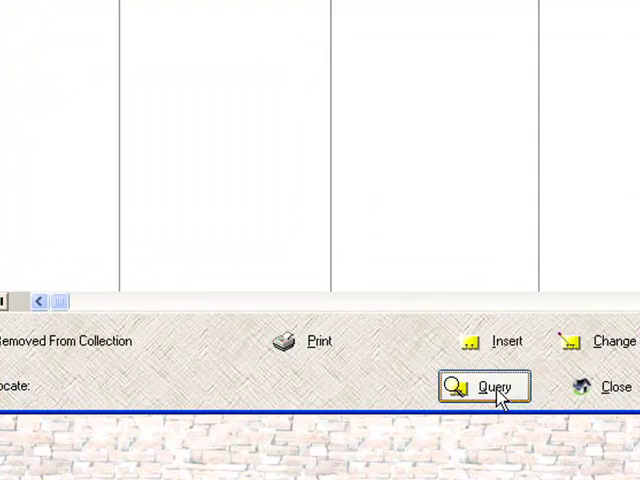
Add a second condition row on Location Name with the Contains comparison.
left_click(484, 388)
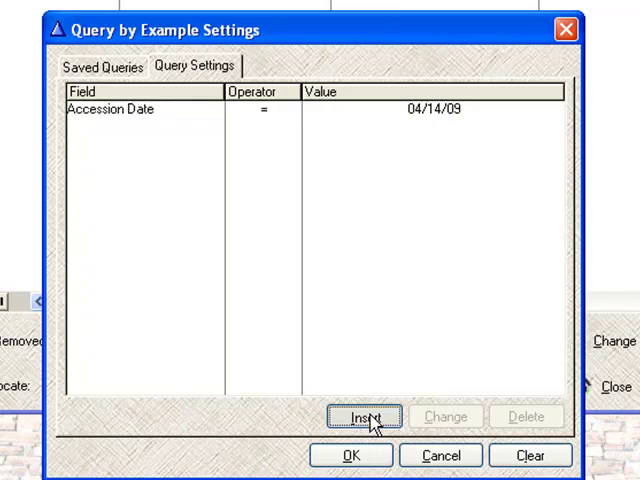
left_click(364, 416)
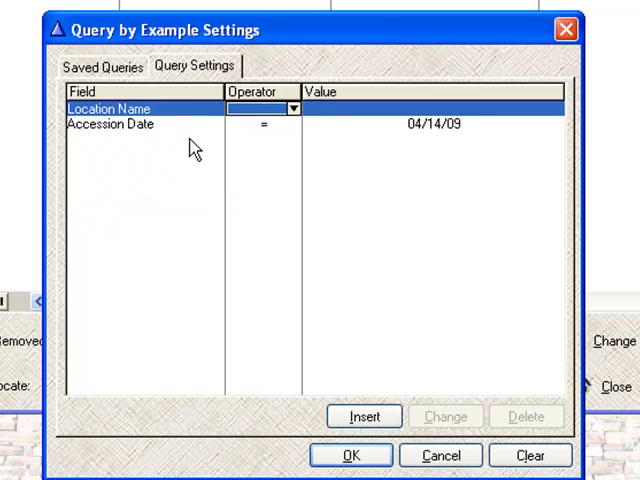
left_click(292, 108)
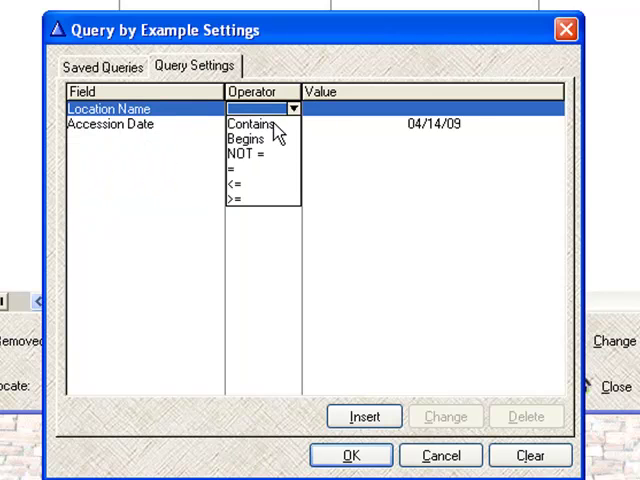
left_click(252, 122)
type("2")
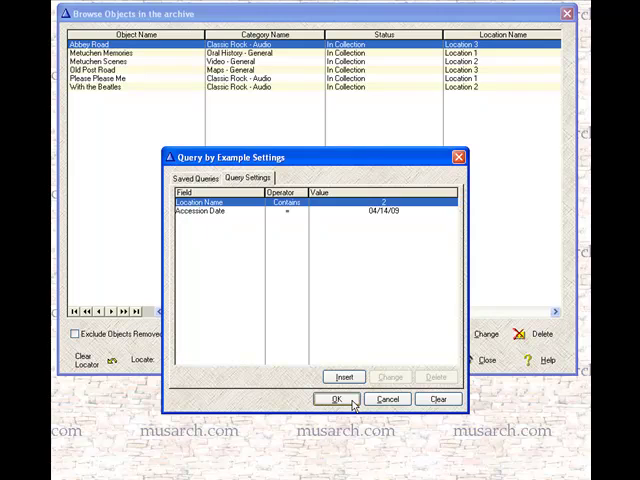
Run the two-condition query, leaving only the two Location 2 objects.
left_click(336, 400)
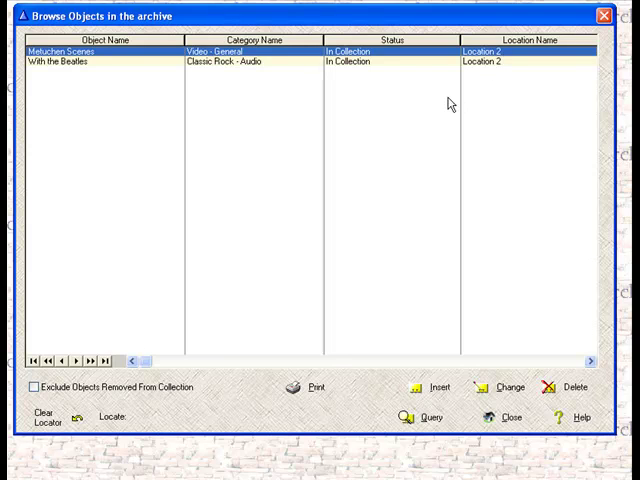
mouse_move(138, 102)
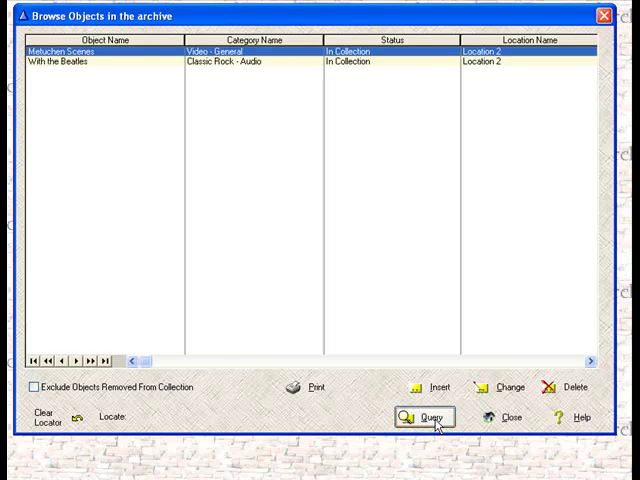
Clear the query from the Saved Queries tab to restore the full object list.
left_click(424, 416)
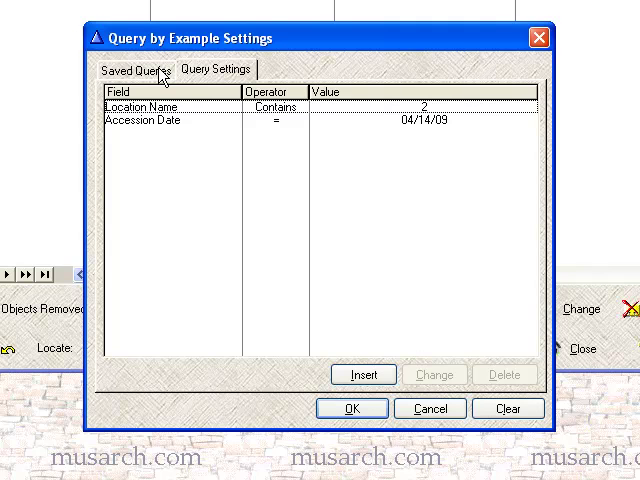
left_click(136, 68)
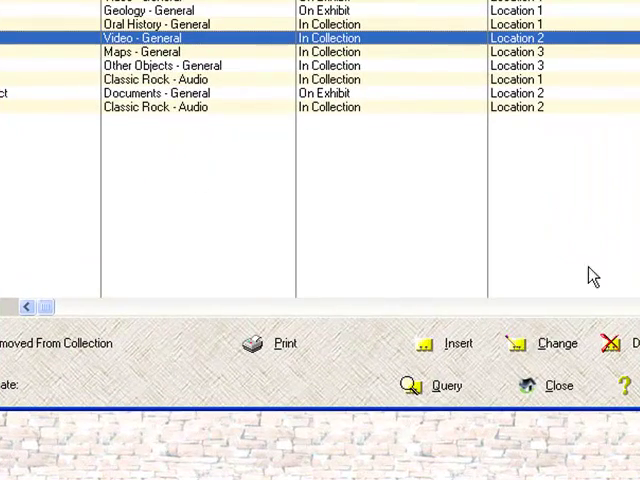
Load and apply the saved query 'test', filtering back to the two Location 2 objects.
left_click(412, 384)
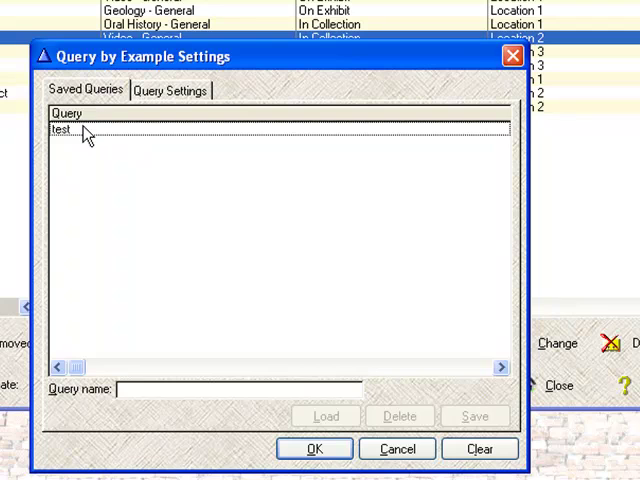
left_click(62, 128)
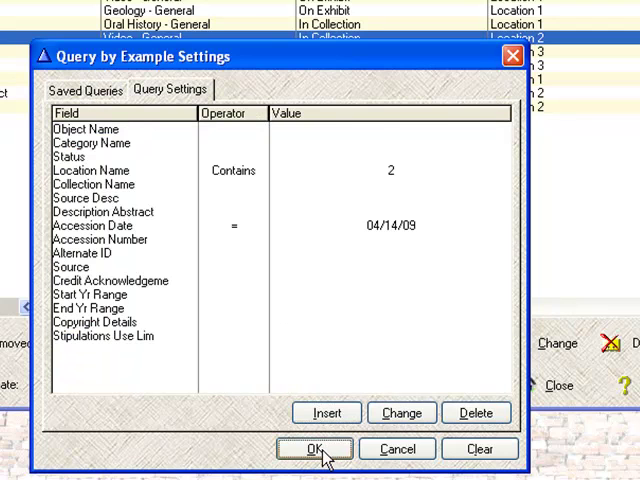
left_click(314, 448)
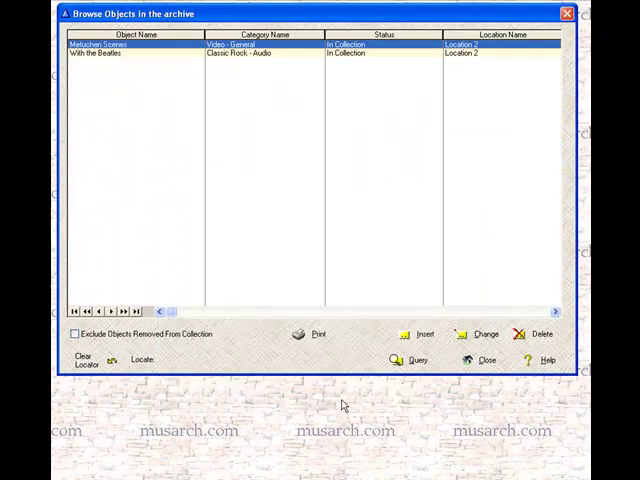
mouse_move(344, 170)
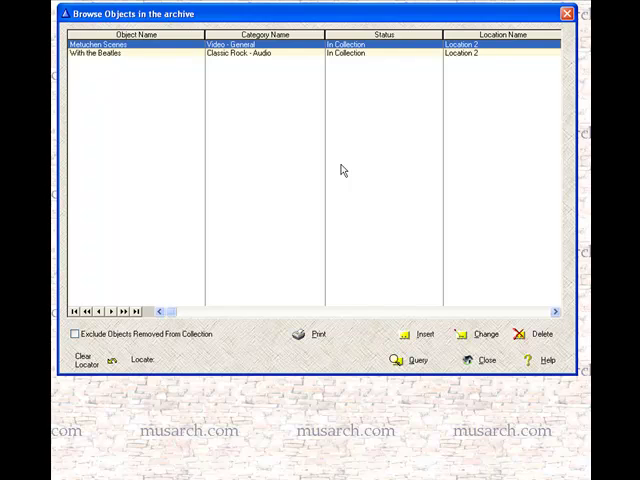
mouse_move(426, 238)
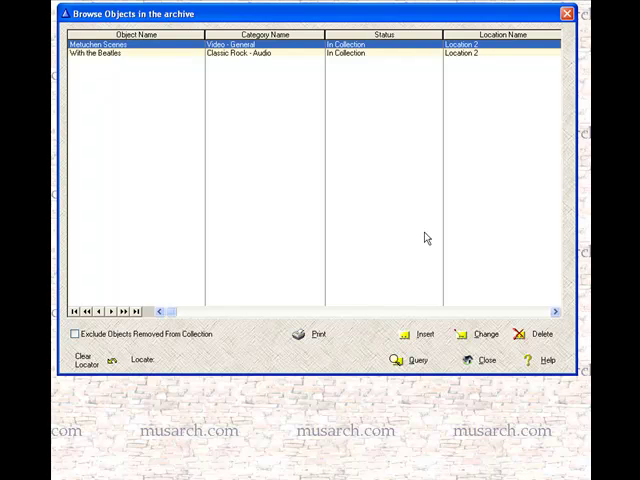